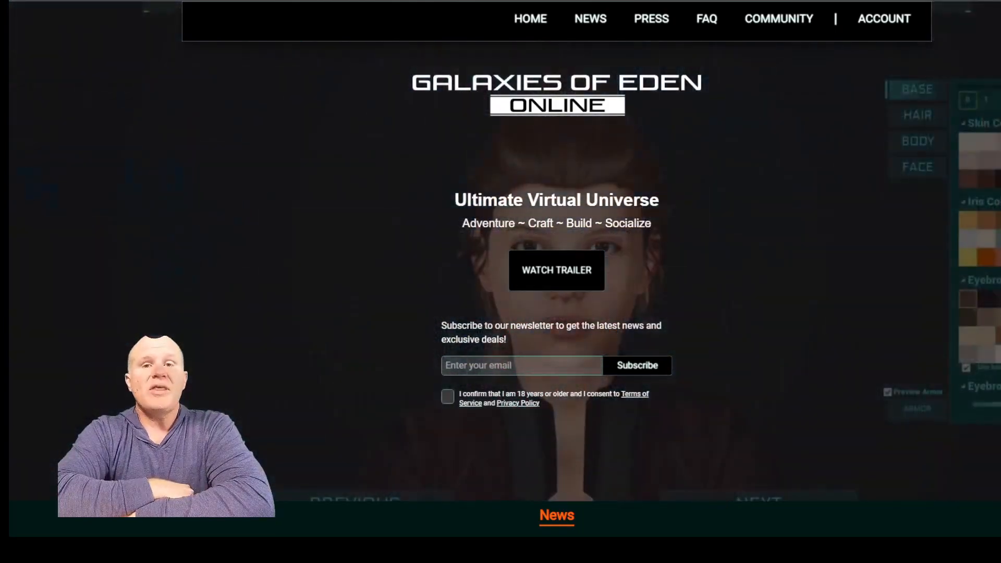
Step: Open the FAQ page covering what the game is and when alpha releases
{"action": "left_click", "coordinate": [915, 142]}
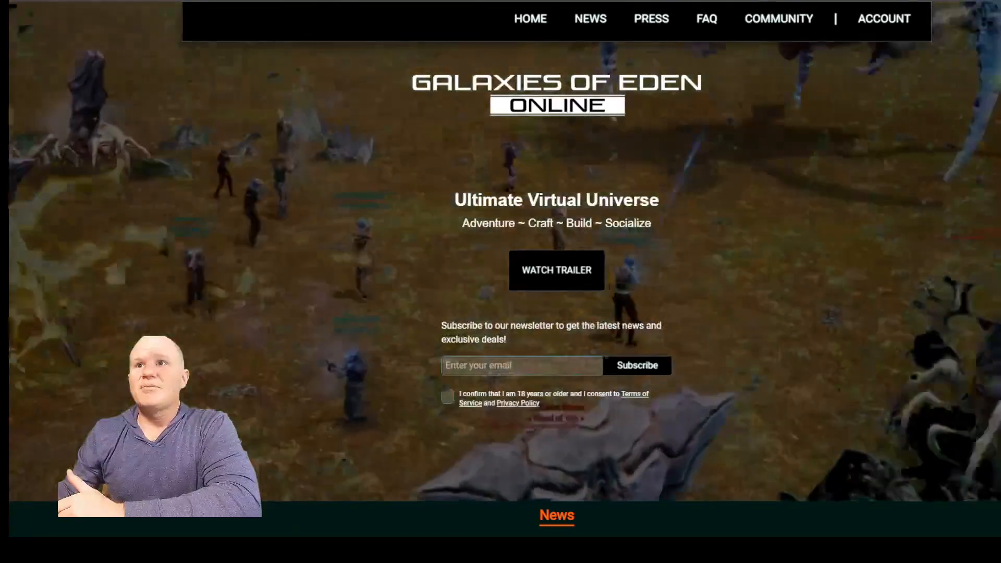
{"action": "left_click", "coordinate": [706, 19]}
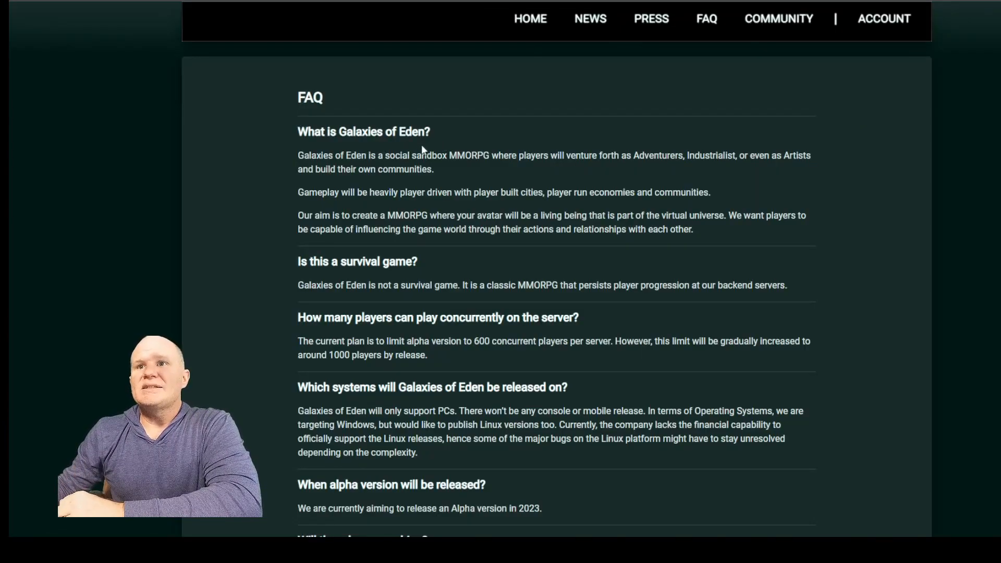
{"action": "mouse_move", "coordinate": [492, 132]}
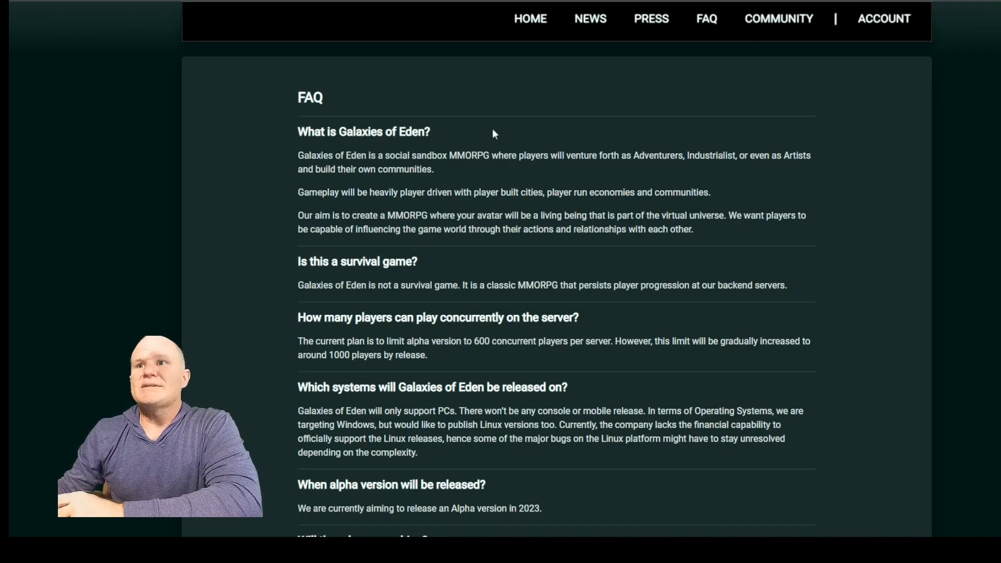
{"action": "mouse_move", "coordinate": [546, 137]}
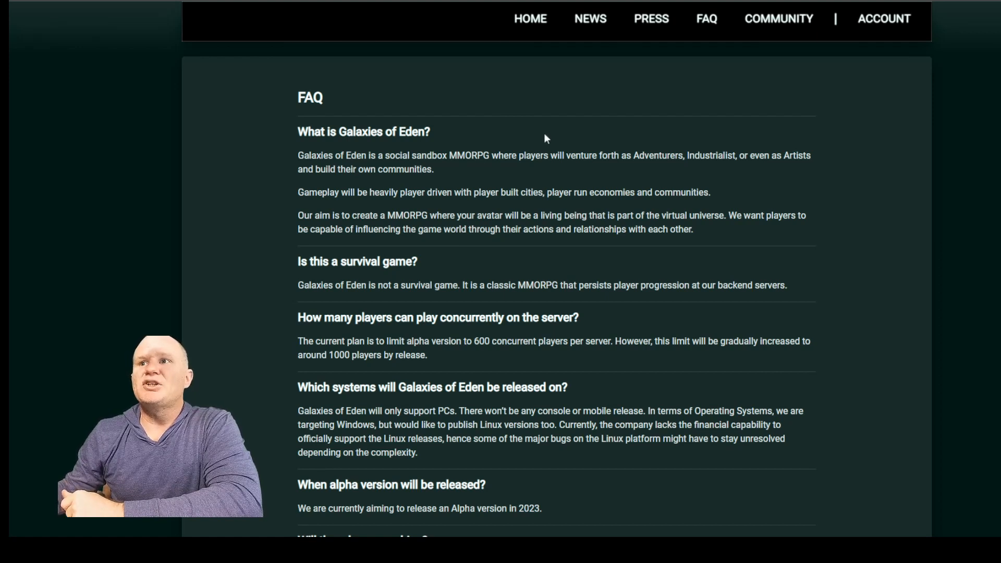
{"action": "mouse_move", "coordinate": [554, 132]}
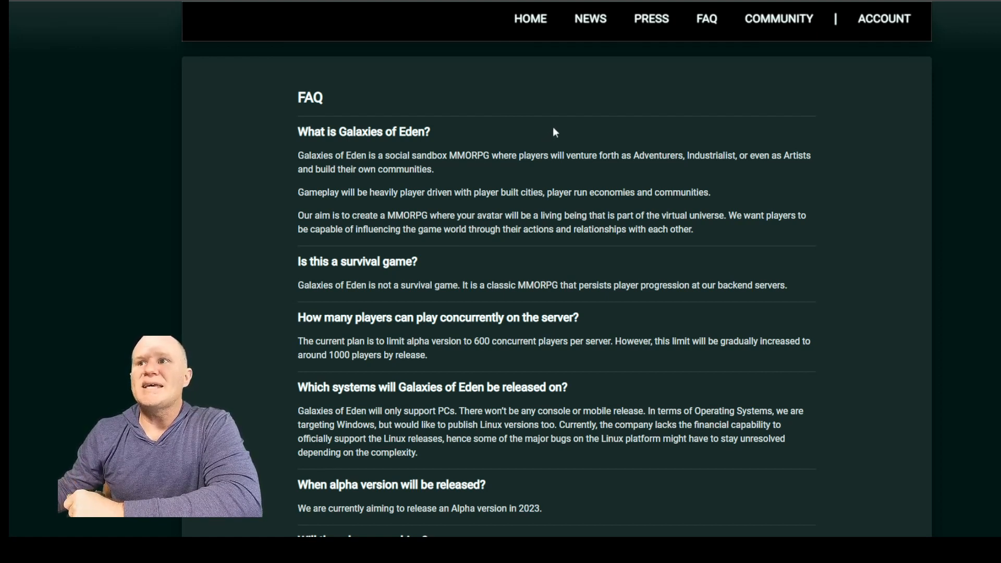
{"action": "mouse_move", "coordinate": [557, 126]}
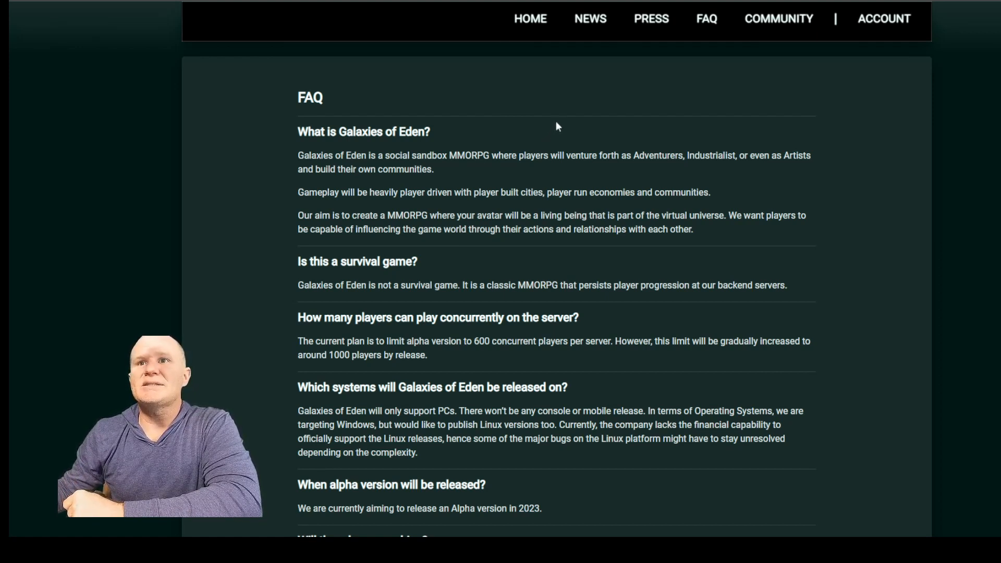
{"action": "mouse_move", "coordinate": [274, 152]}
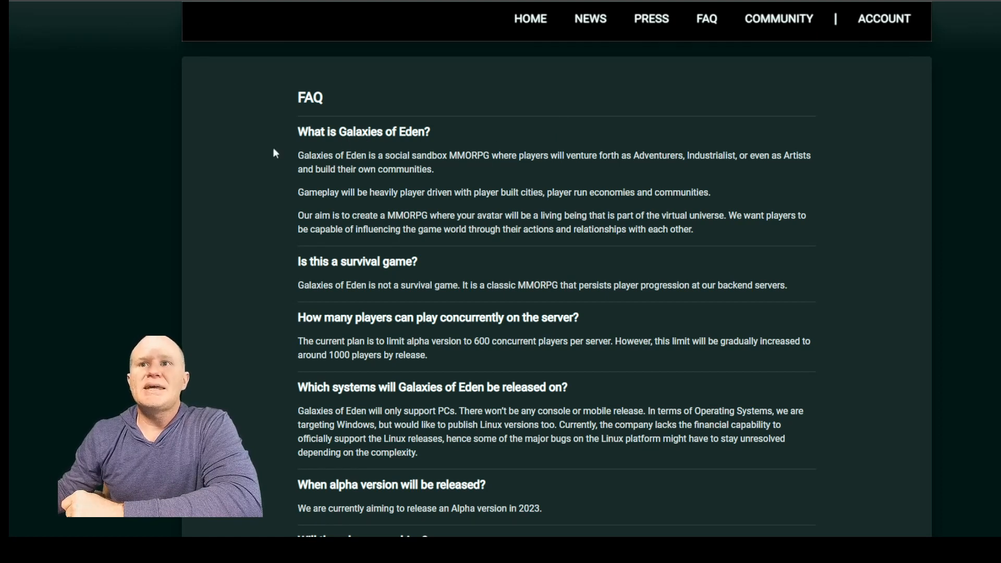
{"action": "mouse_move", "coordinate": [305, 150]}
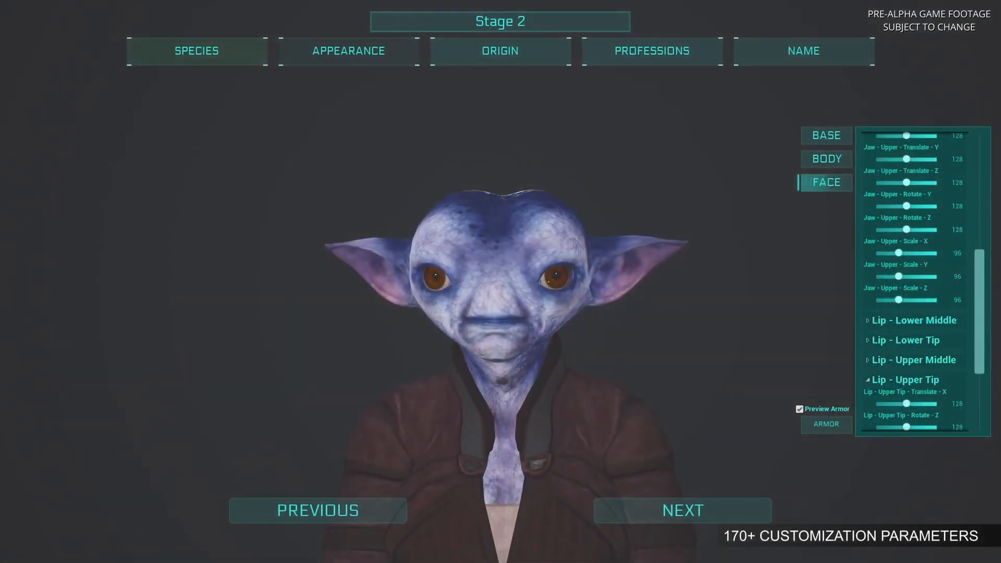
Step: Play the pre-alpha trailer footage of the character customization stages
{"action": "left_click", "coordinate": [826, 136]}
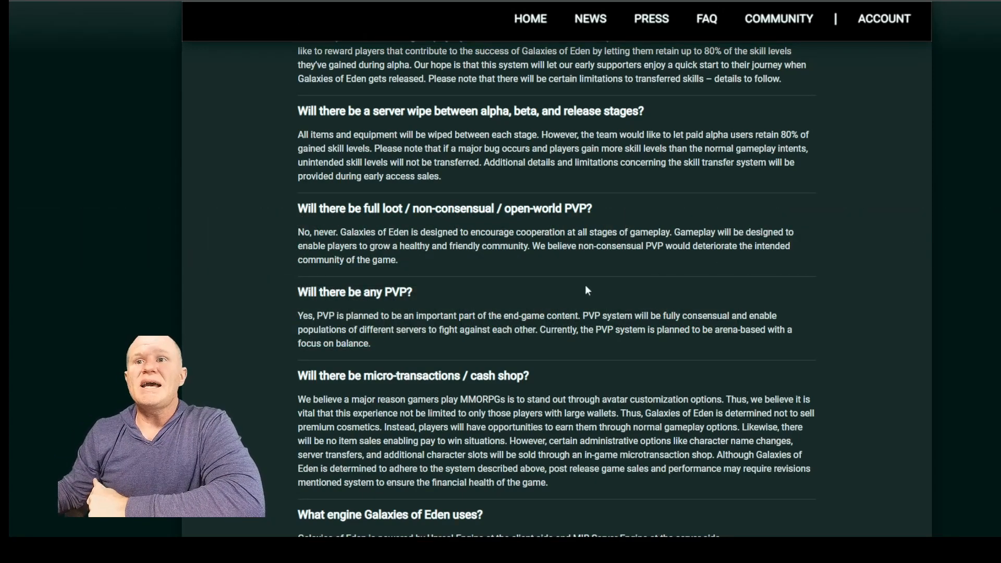
Step: Scroll the FAQ to the PVP, micro-transactions and game engine answers
{"action": "scroll", "scroll_direction": "down", "scroll_amount": 3}
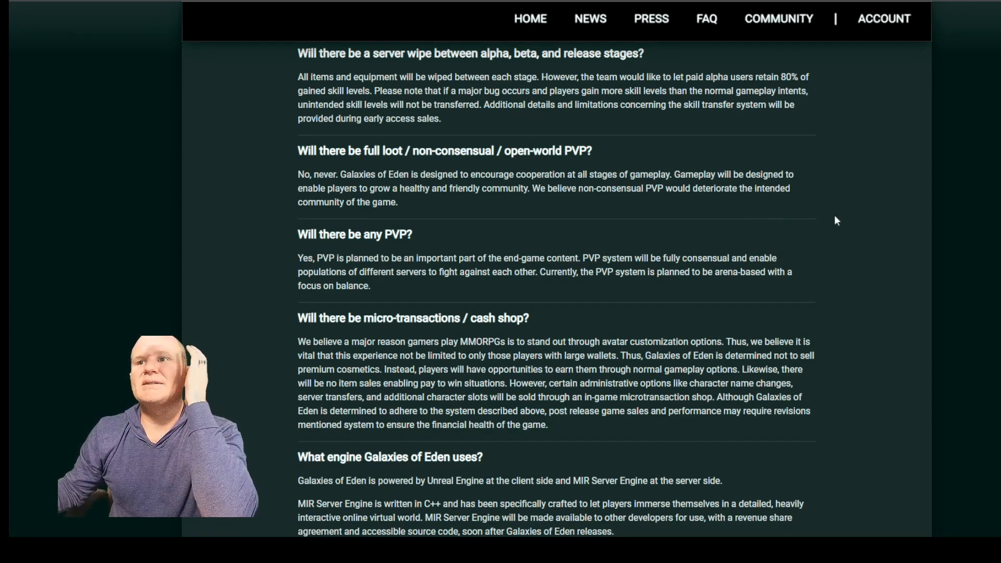
{"action": "mouse_move", "coordinate": [825, 220]}
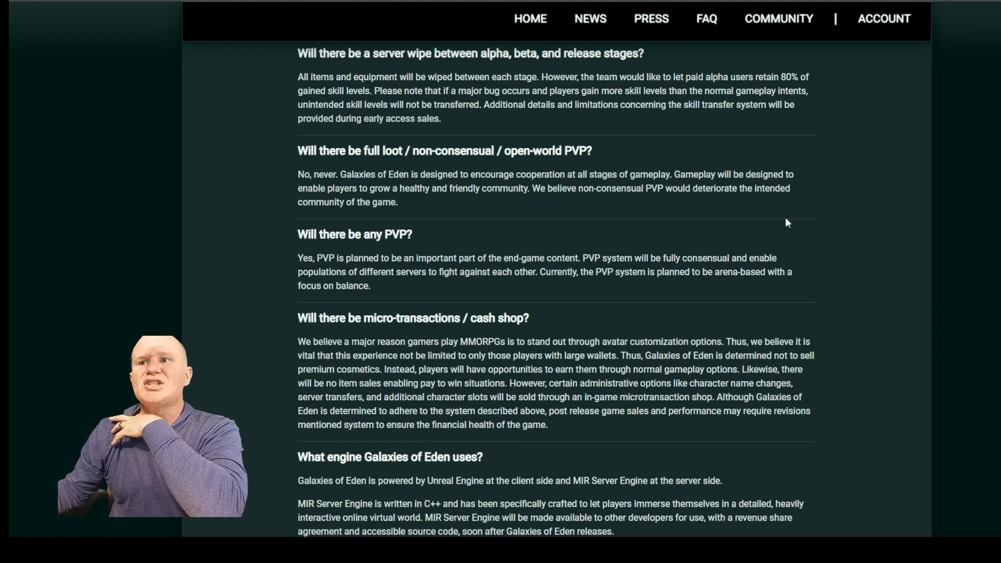
{"action": "mouse_move", "coordinate": [773, 230]}
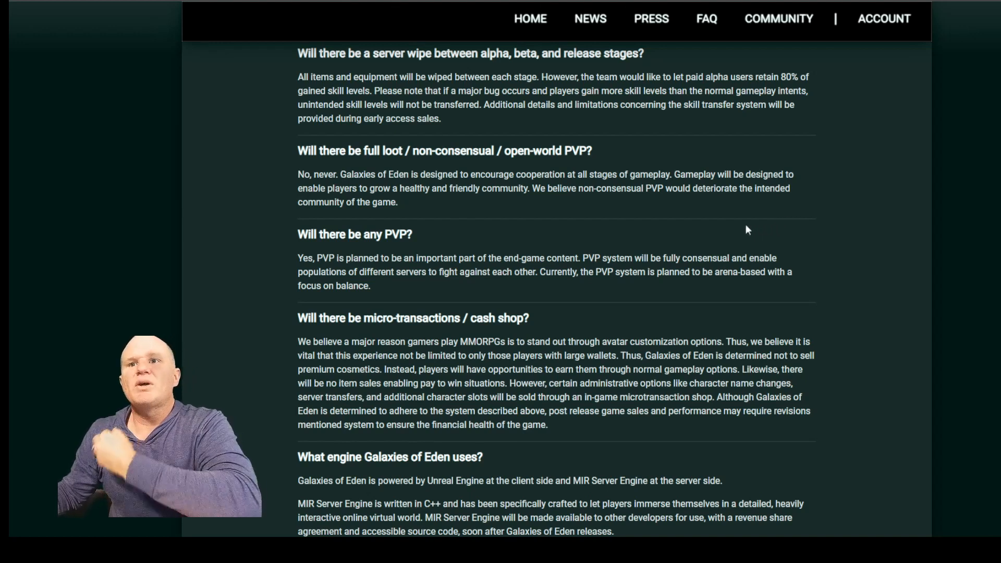
Step: Scroll the FAQ down to the last question, the payment model answer
{"action": "scroll", "scroll_direction": "down", "scroll_amount": 3}
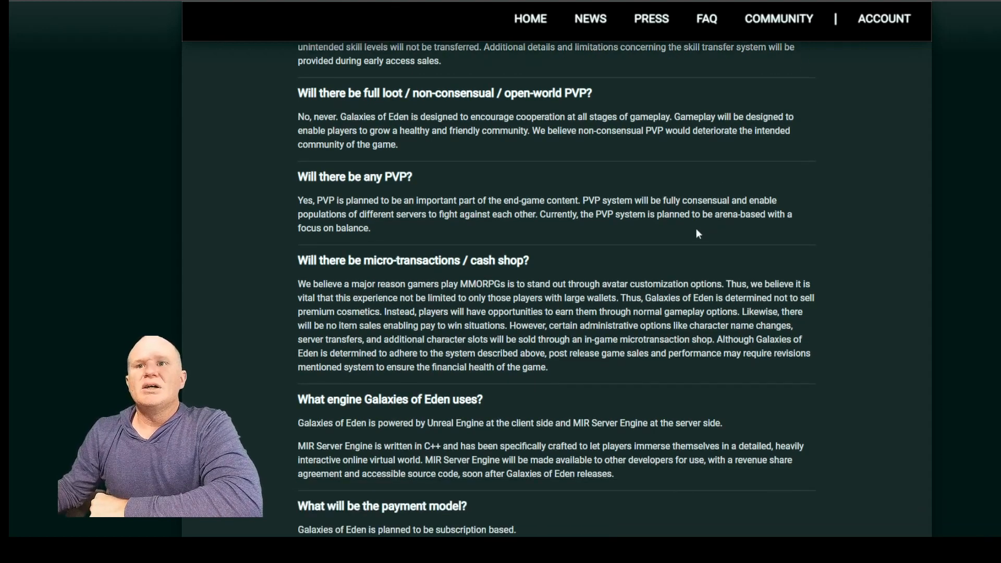
{"action": "mouse_move", "coordinate": [655, 253]}
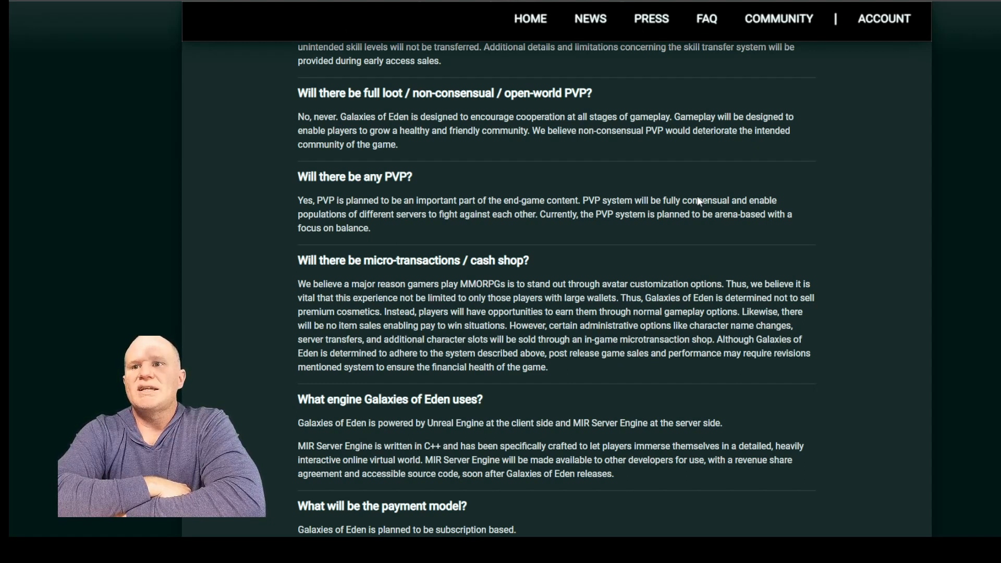
{"action": "mouse_move", "coordinate": [734, 214]}
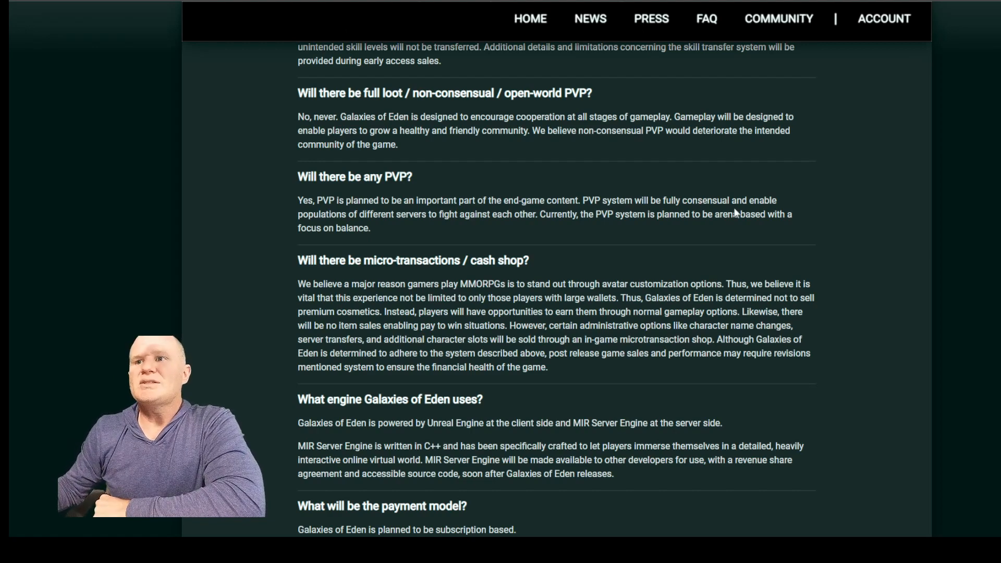
{"action": "mouse_move", "coordinate": [872, 194]}
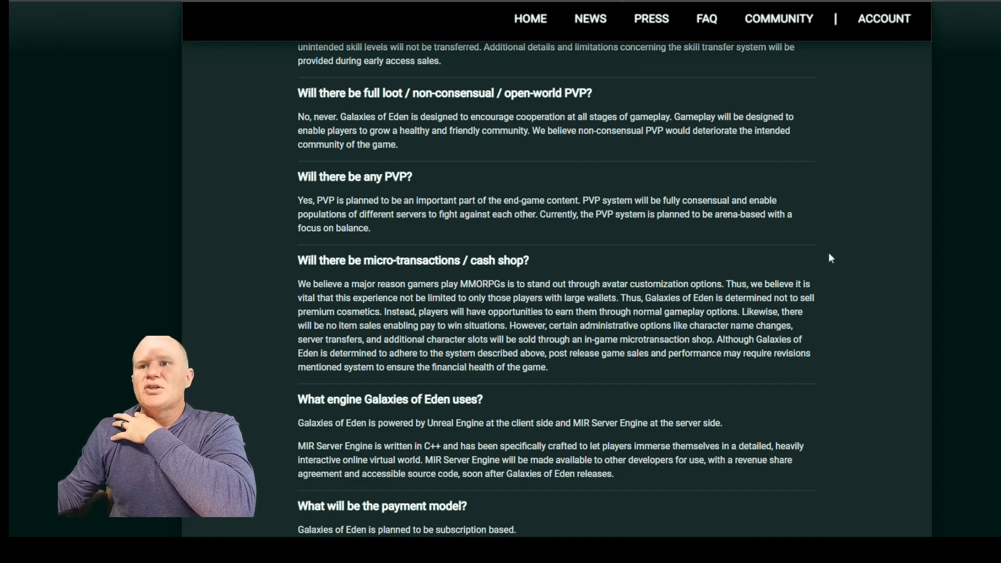
{"action": "scroll", "scroll_direction": "down", "scroll_amount": 3}
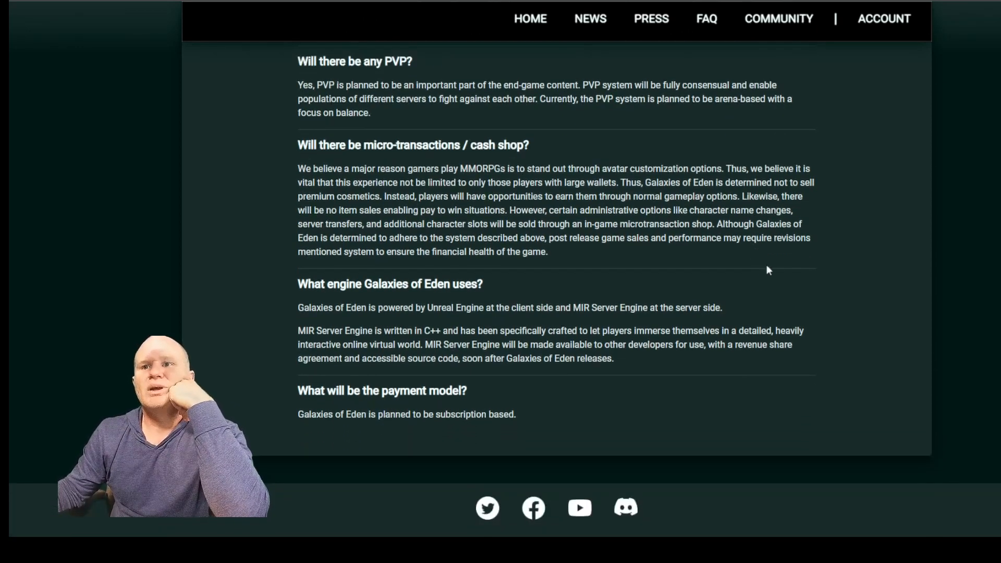
{"action": "scroll", "scroll_direction": "down", "scroll_amount": 3}
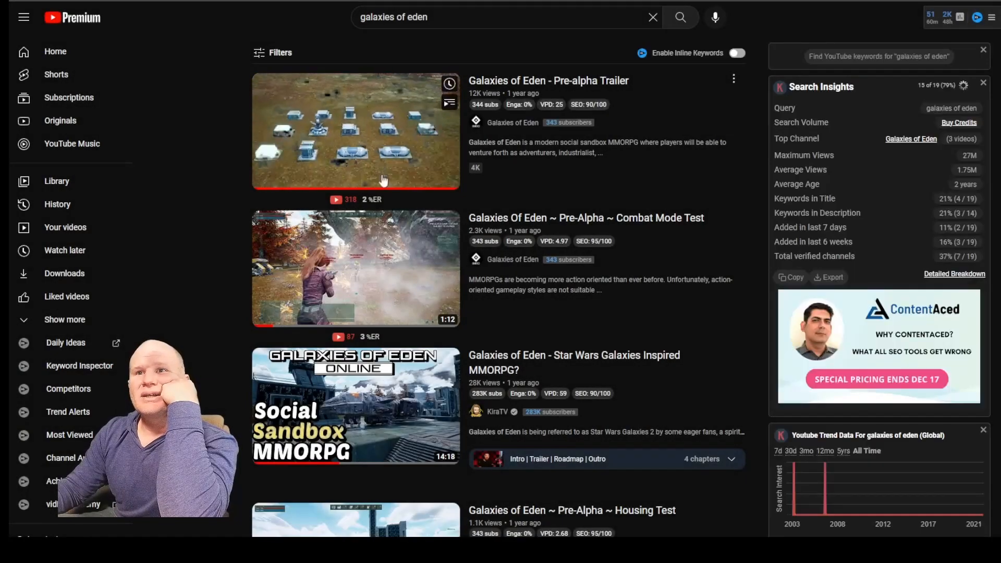
Step: Play the 'Galaxies of Eden ~ Pre-Alpha ~ Housing Test' video from the search results
{"action": "left_click", "coordinate": [355, 268]}
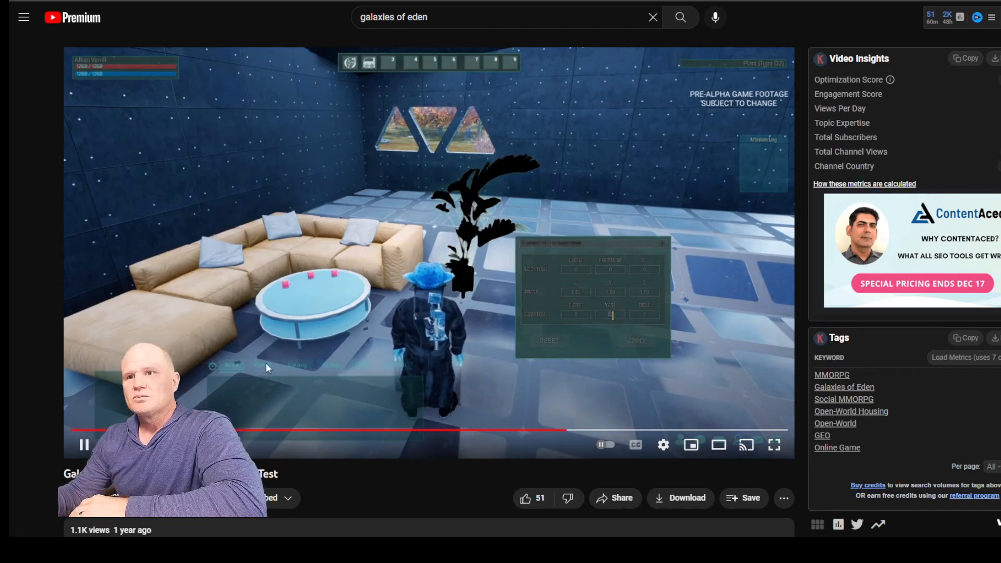
Step: Return to the Galaxies of Eden website tab to view its media screenshots
{"action": "left_click", "coordinate": [84, 445]}
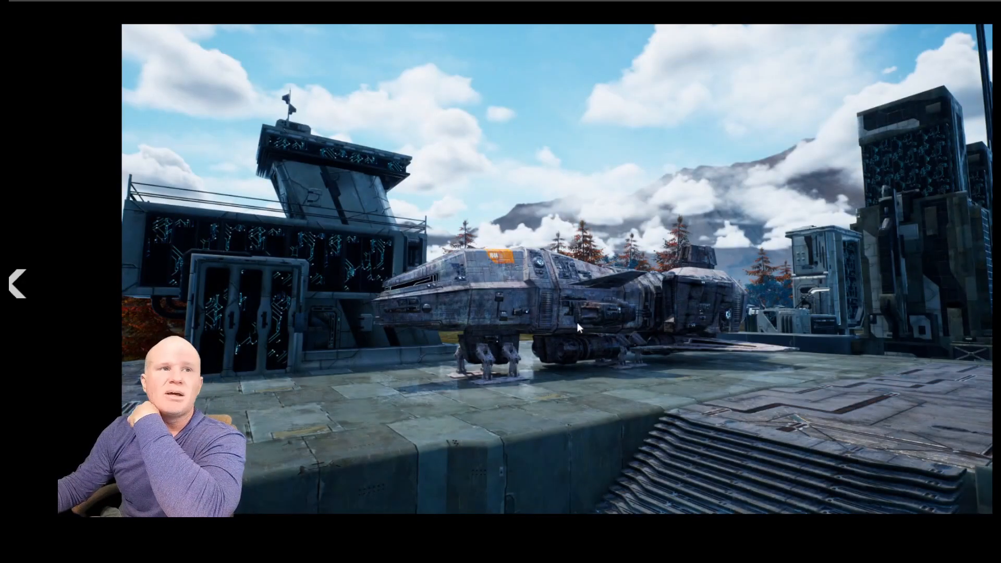
{"action": "mouse_move", "coordinate": [466, 338]}
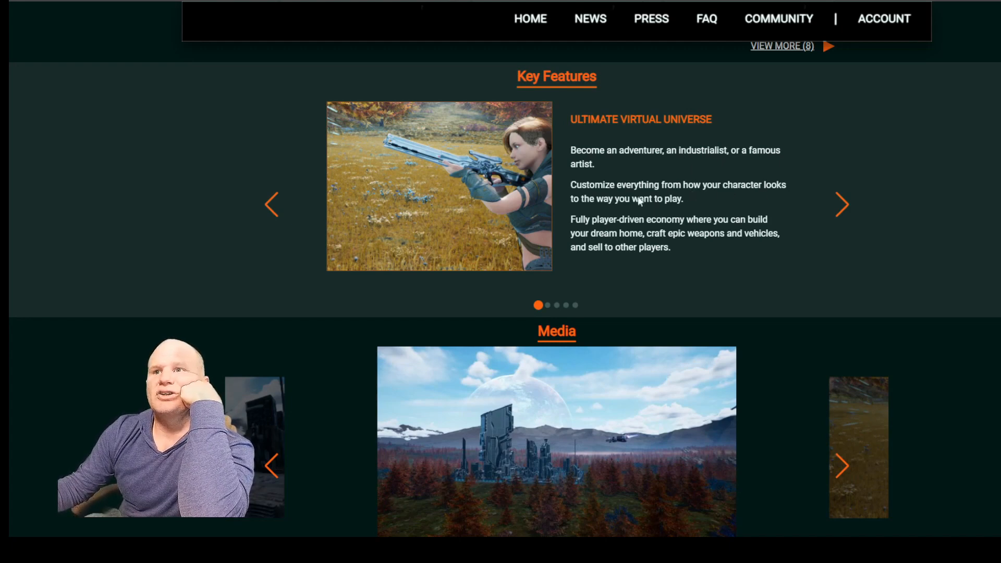
{"action": "mouse_move", "coordinate": [730, 206]}
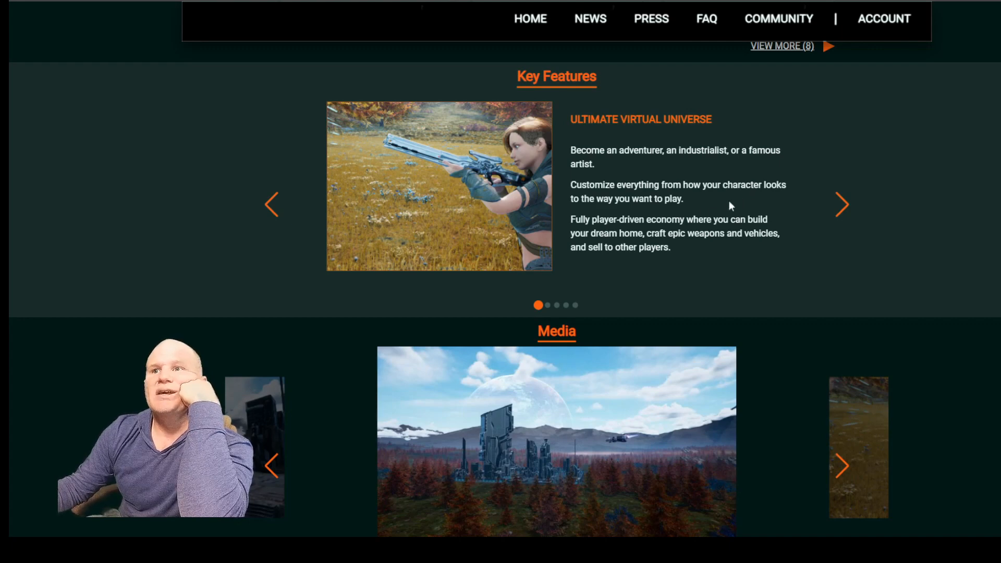
{"action": "mouse_move", "coordinate": [763, 286]}
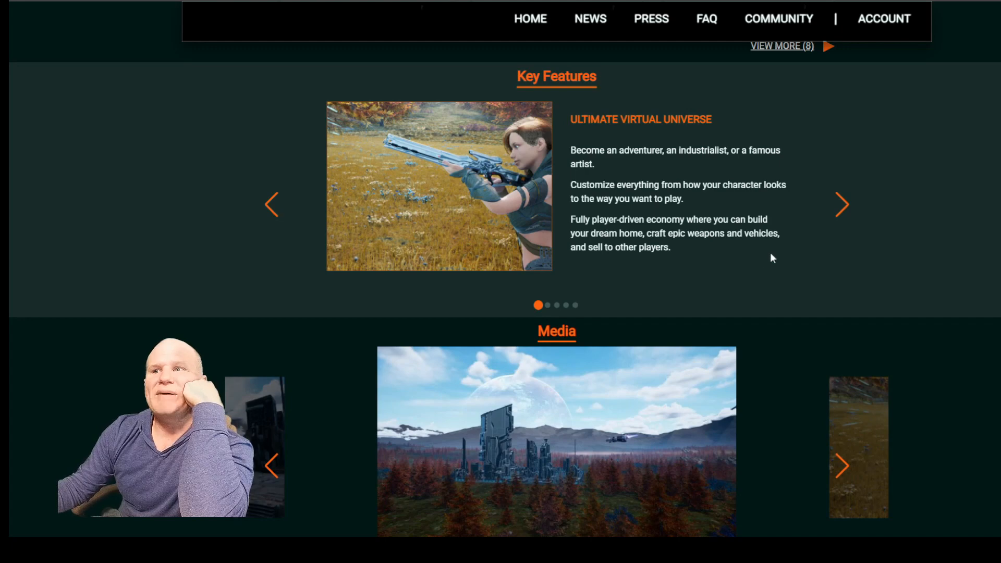
{"action": "mouse_move", "coordinate": [783, 242]}
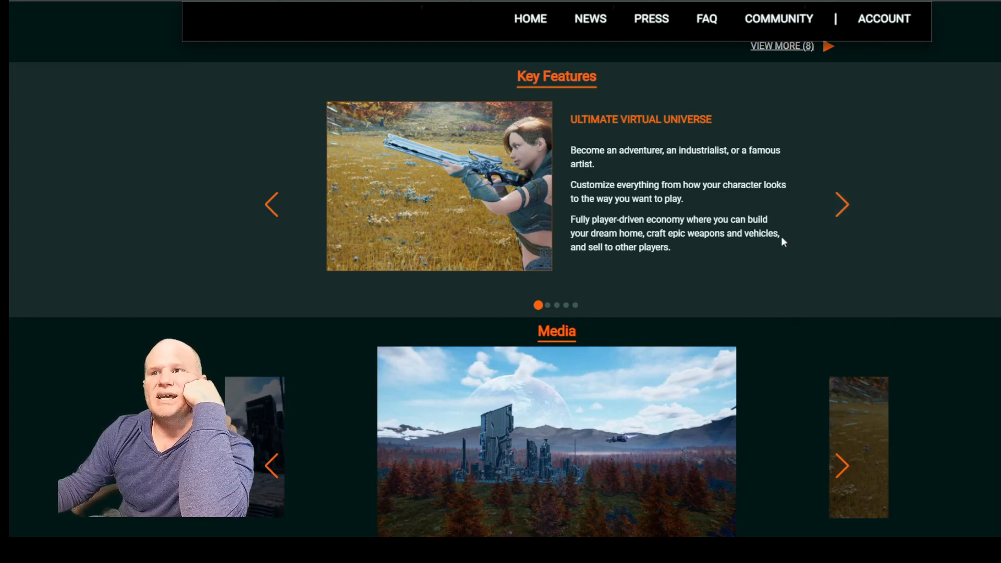
Step: Cycle all Key Features slides back to the first, then open the Press page
{"action": "left_click", "coordinate": [842, 205]}
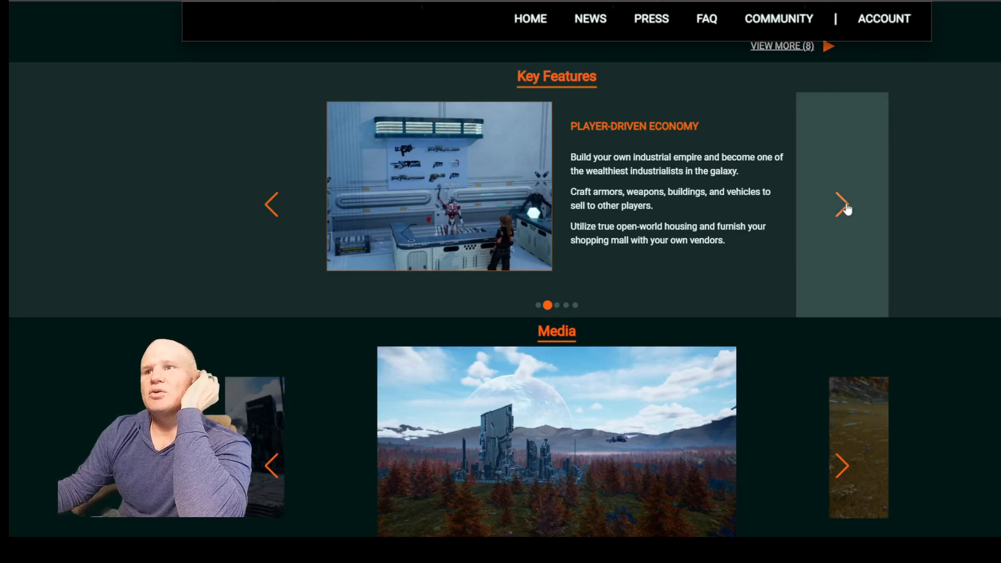
{"action": "left_click", "coordinate": [842, 204]}
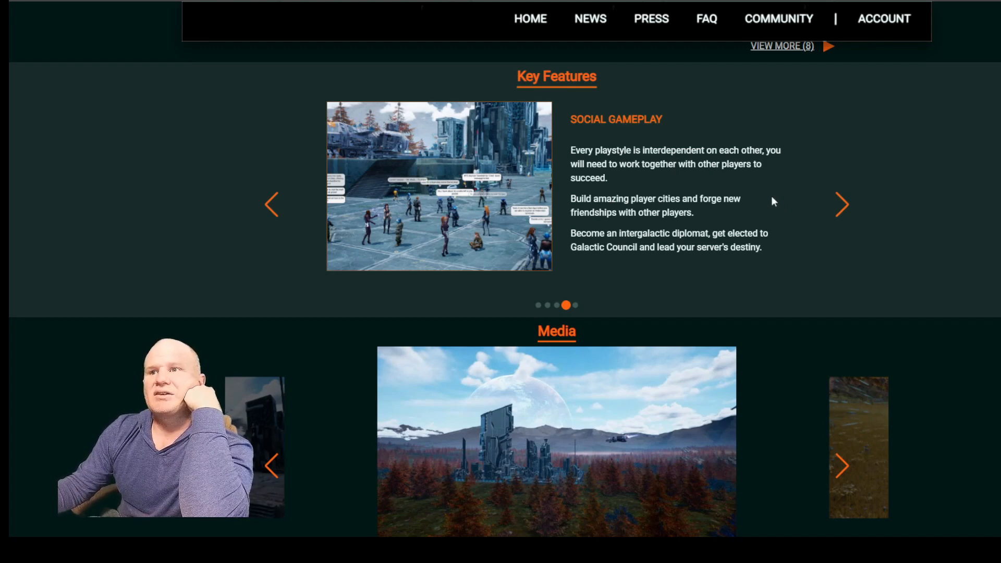
{"action": "left_click", "coordinate": [841, 204]}
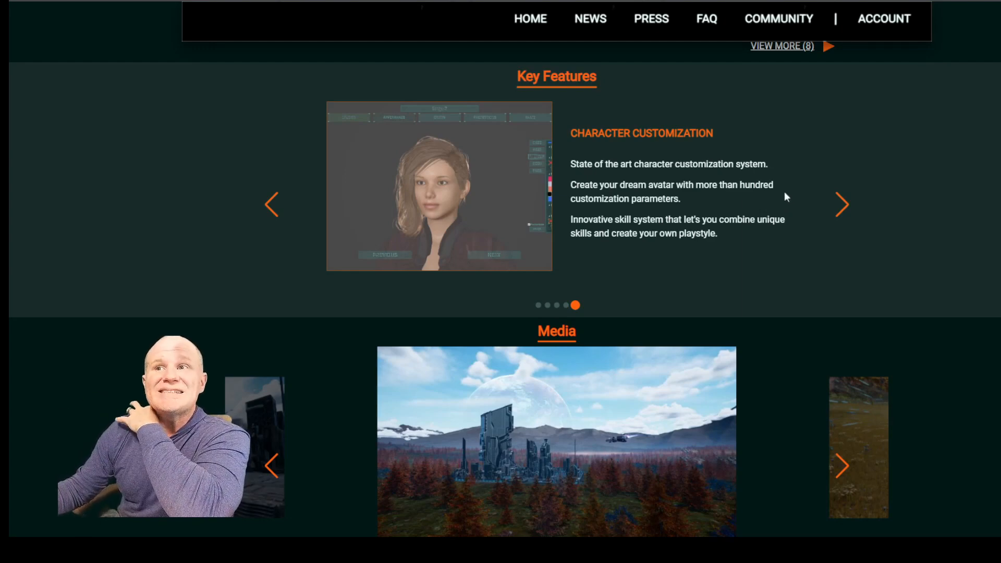
{"action": "mouse_move", "coordinate": [751, 206]}
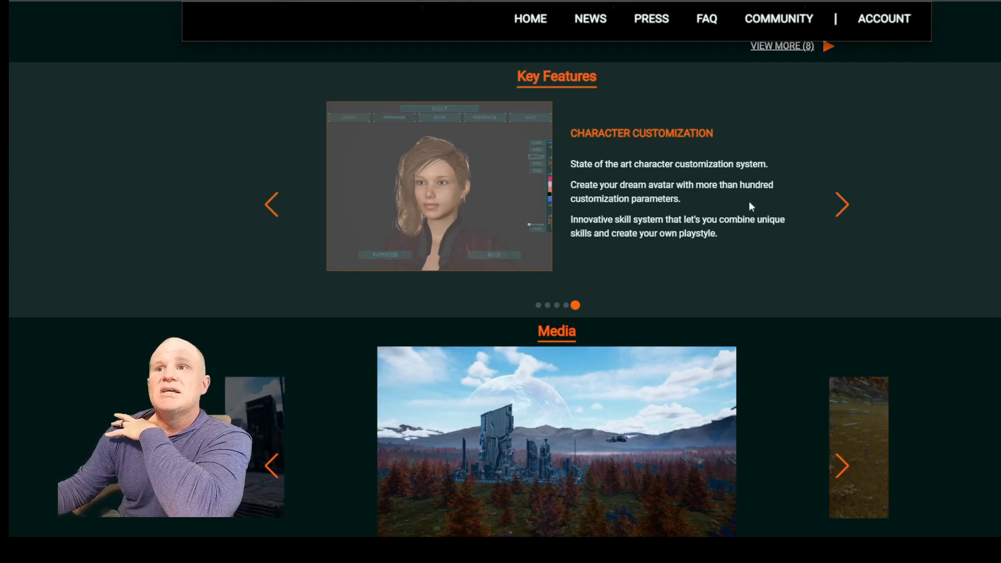
{"action": "mouse_move", "coordinate": [760, 236]}
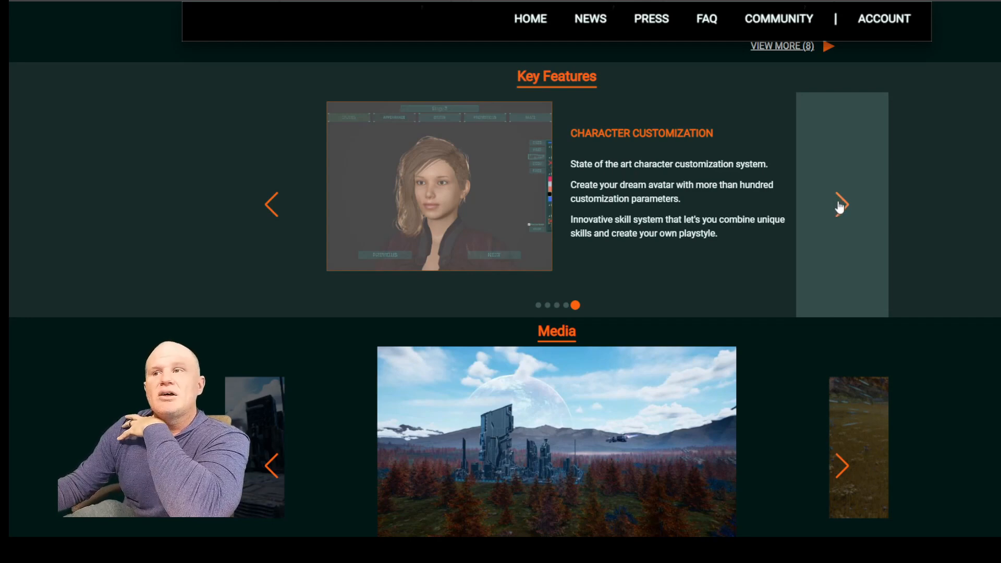
{"action": "left_click", "coordinate": [842, 204]}
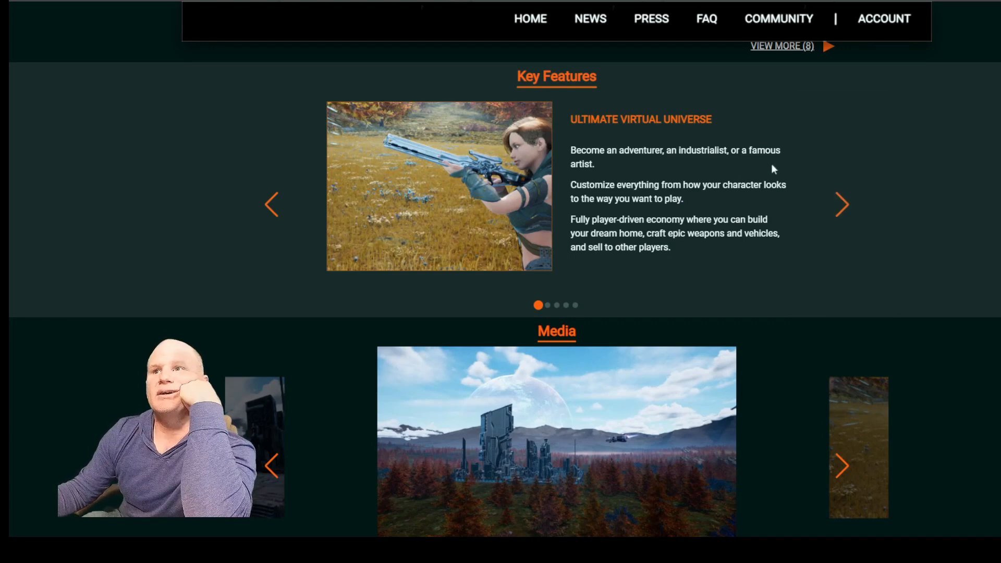
{"action": "left_click", "coordinate": [650, 19]}
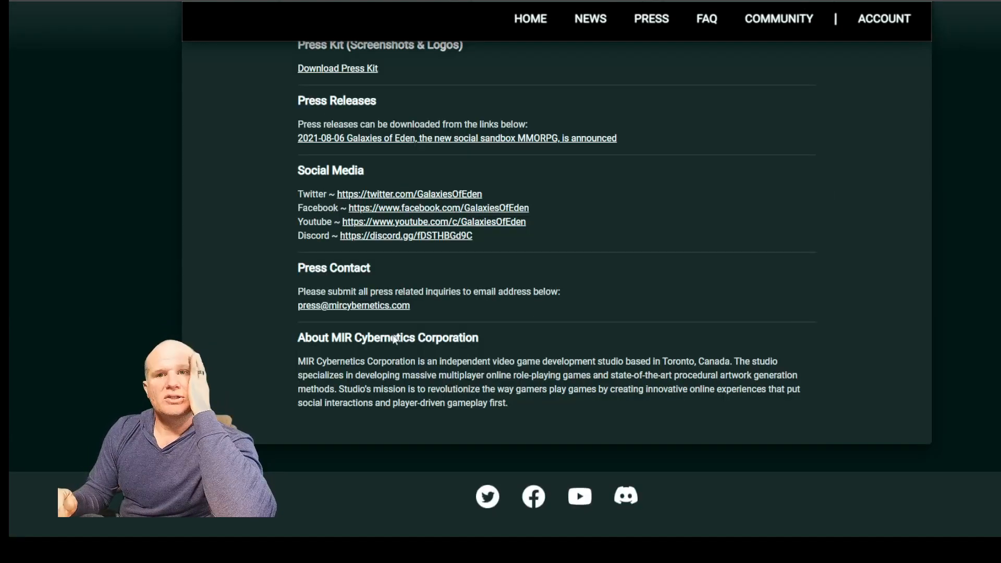